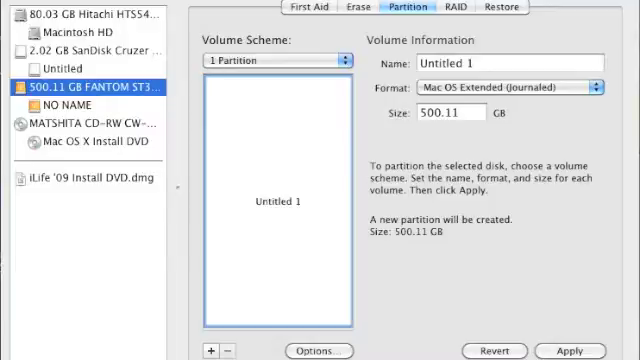
- Apply the single-partition Mac OS Extended (Journaled) layout with Master Boot Record to the 500 GB FANTOM drive
{"action": "left_click", "coordinate": [574, 348]}
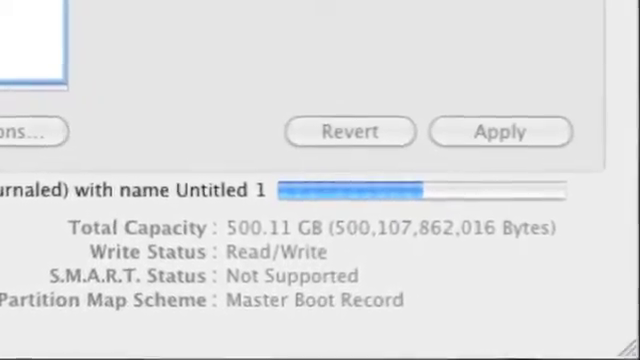
{"action": "left_click", "coordinate": [485, 11]}
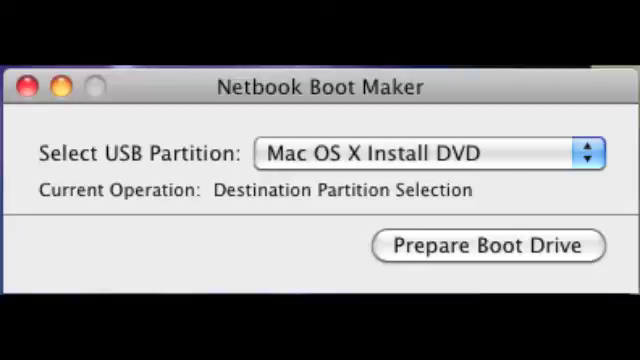
- Patch the Mac OS X Install DVD partition with Prepare Boot Drive
{"action": "left_click", "coordinate": [486, 245]}
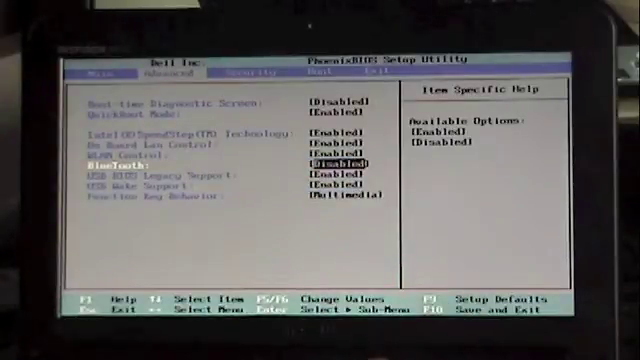
- Leave Bluetooth disabled with USB BIOS Legacy Support enabled, moving on to boot order
{"action": "key", "text": "down"}
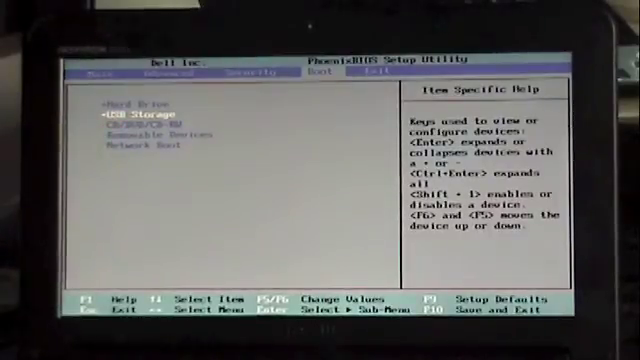
- Move USB Storage above Hard Drive to the top of the boot order
{"action": "key", "text": "f6"}
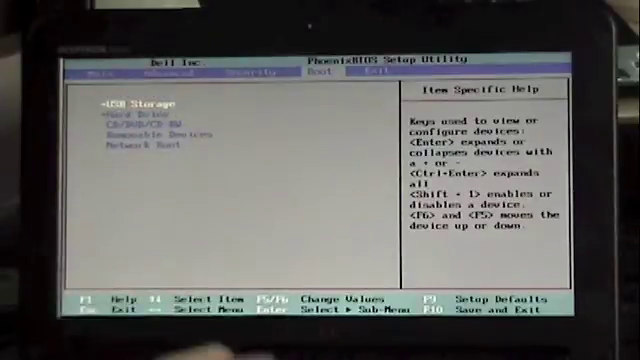